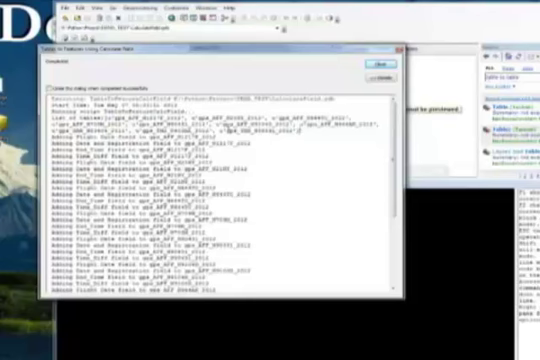
- Scroll through the Calculate Field tool's messages about added date and time fields
scroll("down", 3)
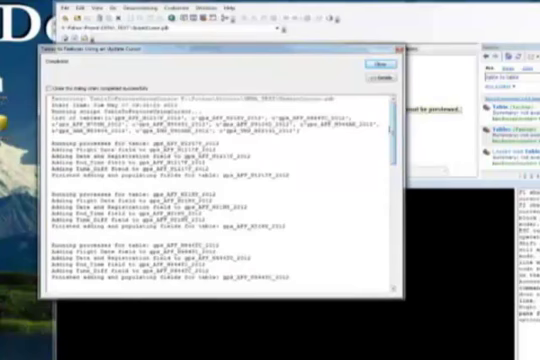
- Scroll through the Update Cursor tool's messages and timing results
scroll("down", 3)
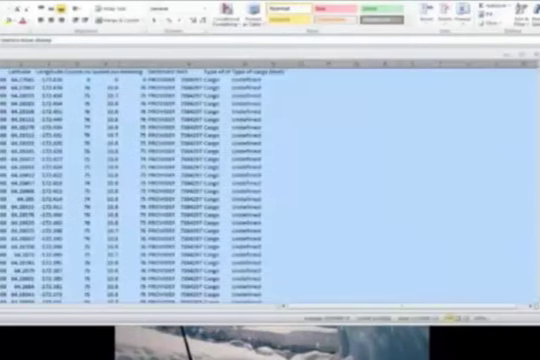
- Scroll left across the shipping CSV to inspect headers like Type of Cargo
scroll("left", 3)
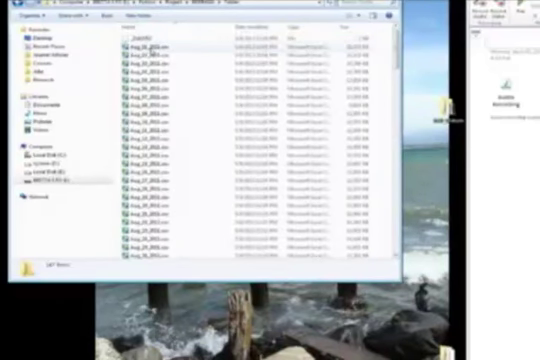
- Browse the output folder to inspect the underscore-named CSV files like Aug_..._2012
left_click(150, 47)
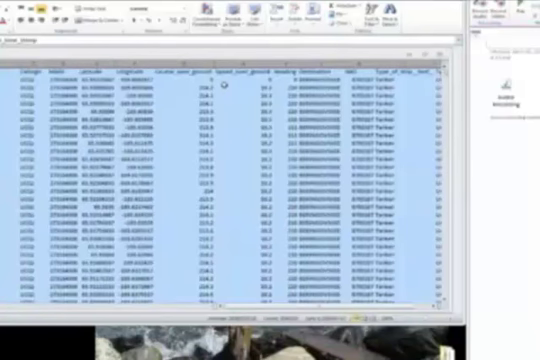
- Scroll right across the tanker records to verify underscored headers such as Type_of_ship
scroll("right", 3)
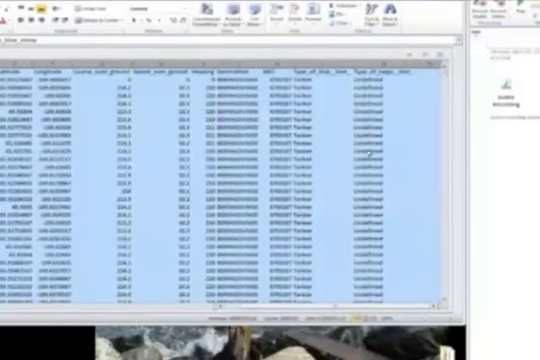